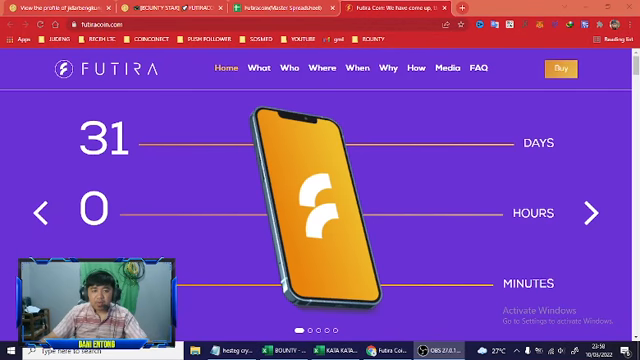
- Scroll past the PancakeSwap listing and price chart and bring up the WHITE PAPER link's options menu
{"action": "left_click", "coordinate": [590, 212]}
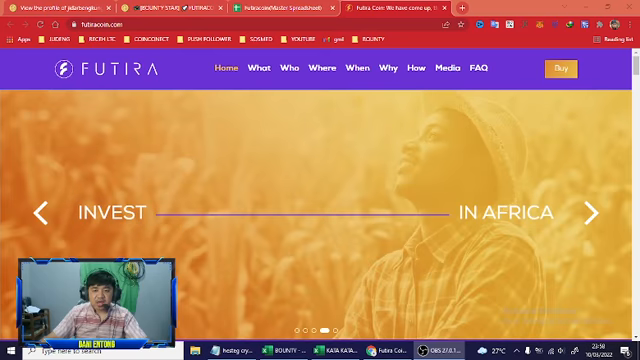
{"action": "left_click", "coordinate": [592, 214]}
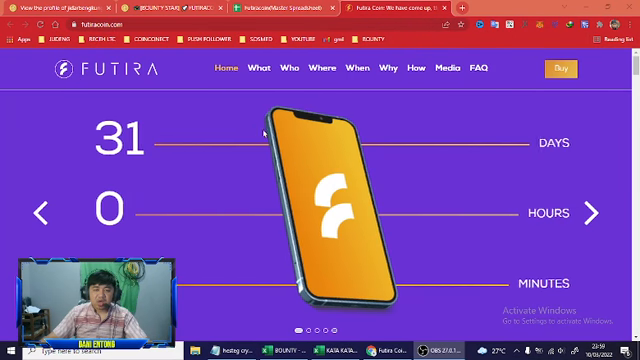
{"action": "scroll", "scroll_direction": "down", "scroll_amount": 3}
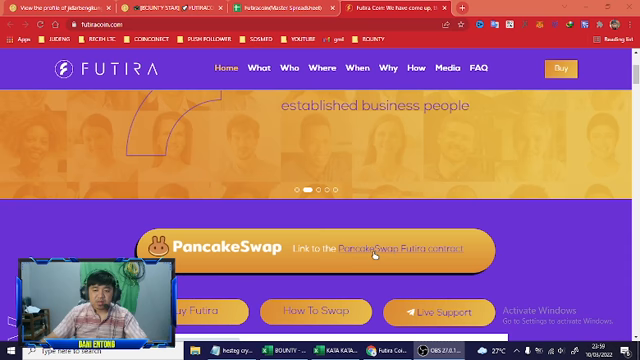
{"action": "right_click", "coordinate": [376, 252]}
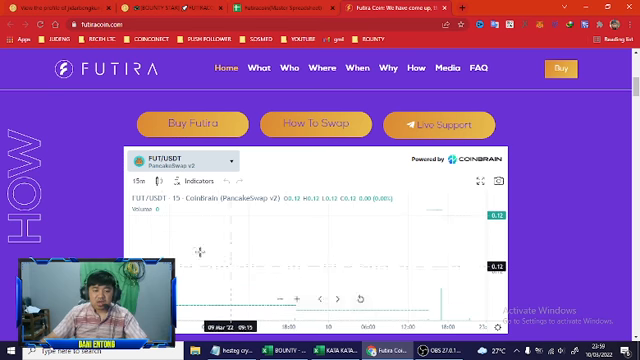
{"action": "scroll", "scroll_direction": "down", "scroll_amount": 3}
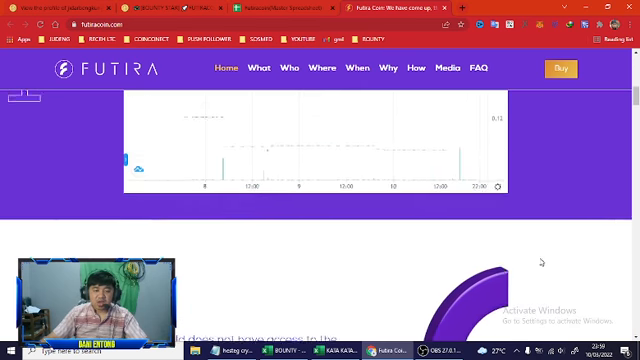
{"action": "scroll", "scroll_direction": "up", "scroll_amount": 3}
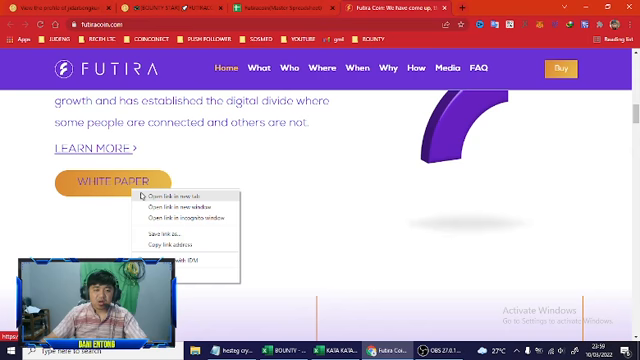
- Save the white paper PDF via 'Save link as' and scroll down to the Futira Token section
{"action": "left_click", "coordinate": [160, 196]}
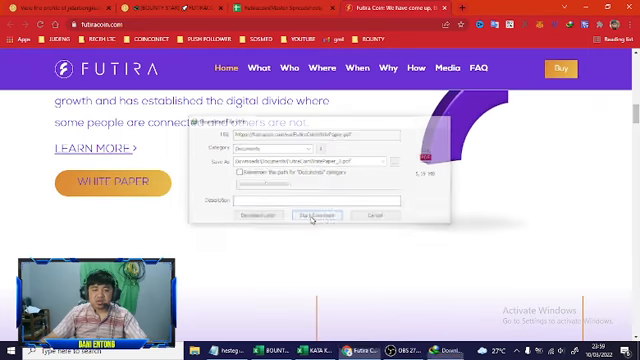
{"action": "left_click", "coordinate": [308, 216]}
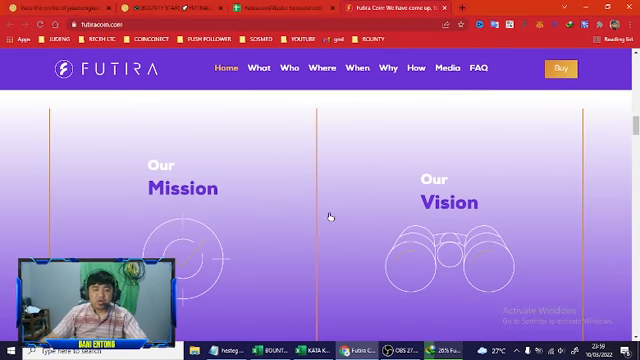
{"action": "scroll", "scroll_direction": "down", "scroll_amount": 3}
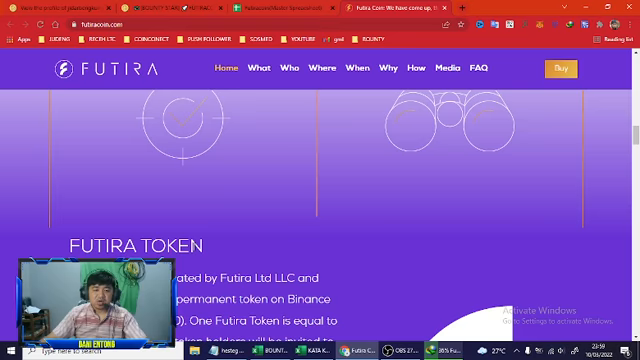
{"action": "scroll", "scroll_direction": "down", "scroll_amount": 3}
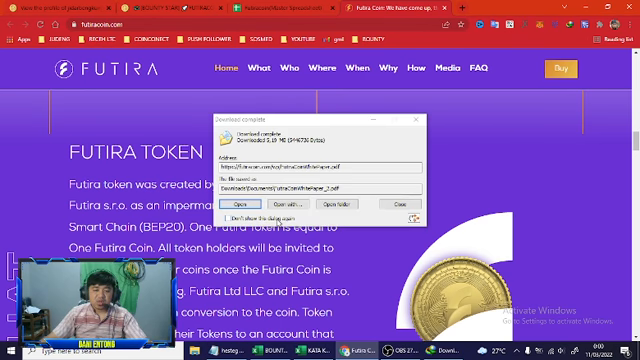
- View the downloaded white paper PDF in Edge, reading the cover and table of contents
{"action": "left_click", "coordinate": [236, 208]}
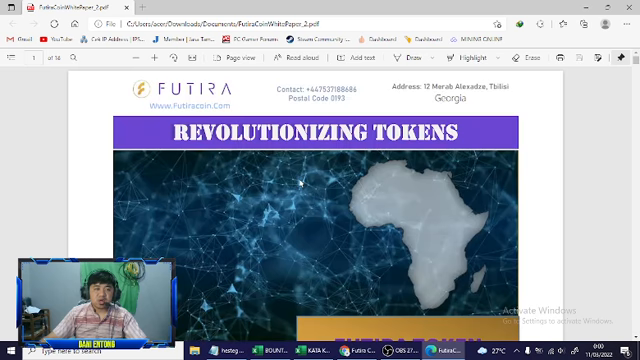
{"action": "scroll", "scroll_direction": "down", "scroll_amount": 3}
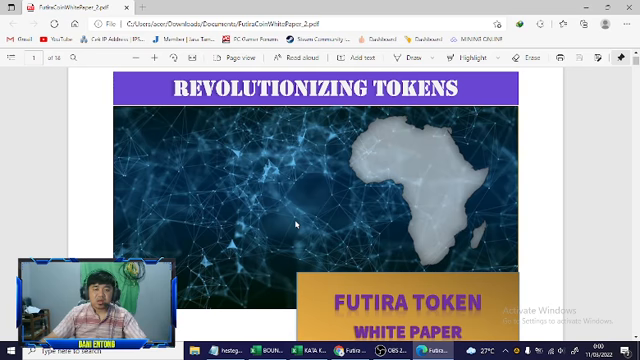
{"action": "scroll", "scroll_direction": "down", "scroll_amount": 3}
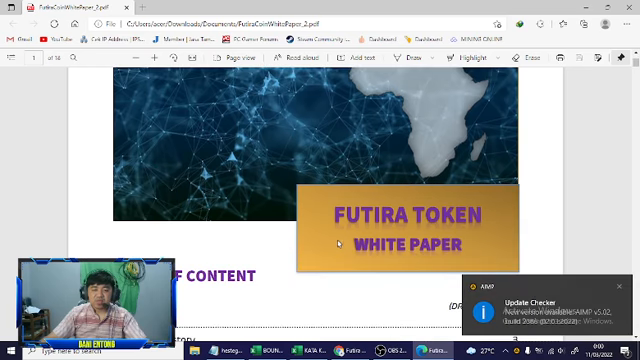
{"action": "scroll", "scroll_direction": "down", "scroll_amount": 3}
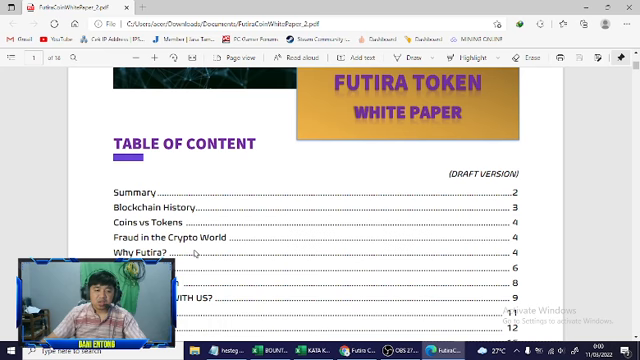
{"action": "scroll", "scroll_direction": "down", "scroll_amount": 3}
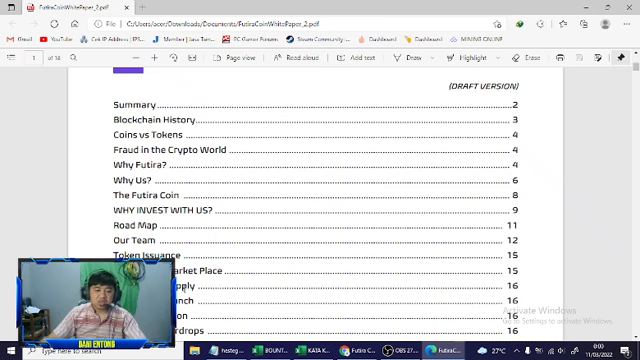
{"action": "scroll", "scroll_direction": "down", "scroll_amount": 3}
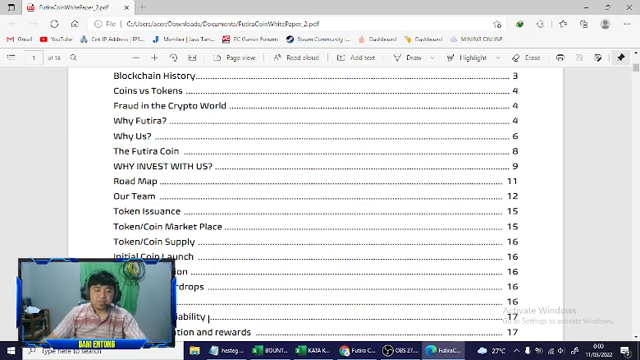
- Continue reading the white paper's first pages down to the Africa pages
{"action": "scroll", "scroll_direction": "down", "scroll_amount": 3}
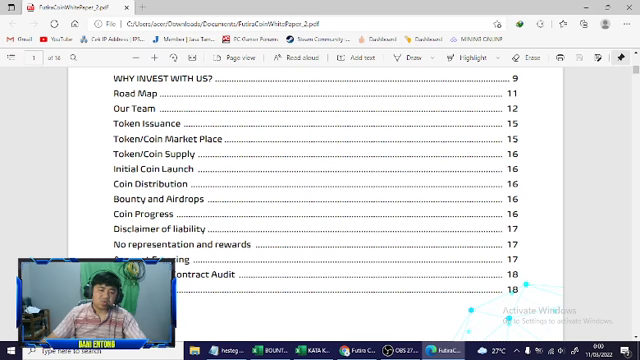
{"action": "scroll", "scroll_direction": "down", "scroll_amount": 3}
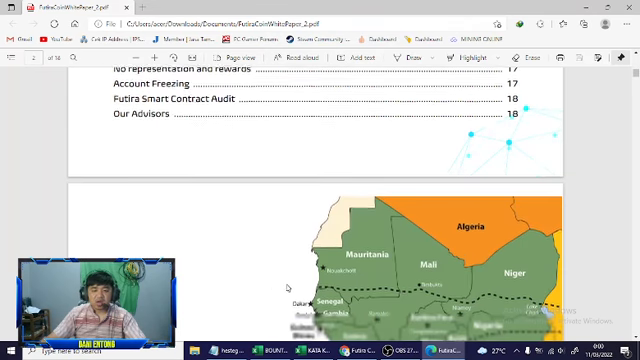
{"action": "scroll", "scroll_direction": "down", "scroll_amount": 3}
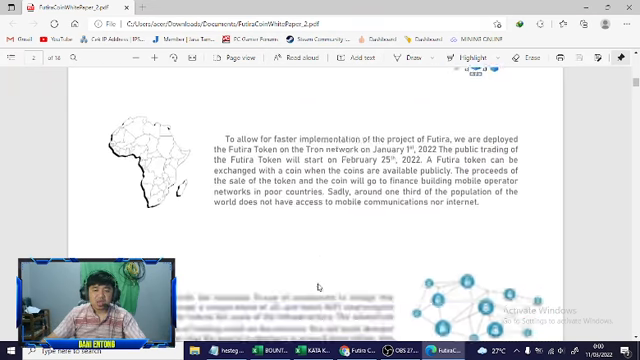
{"action": "scroll", "scroll_direction": "down", "scroll_amount": 3}
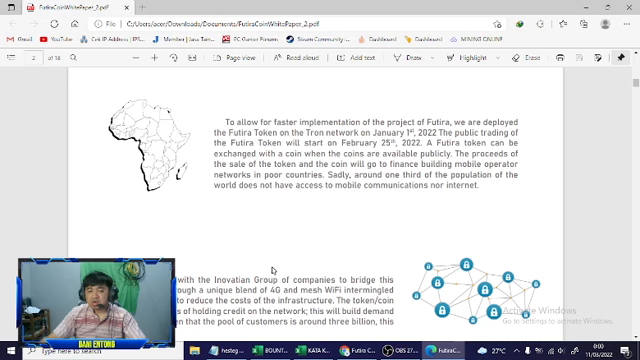
{"action": "scroll", "scroll_direction": "down", "scroll_amount": 3}
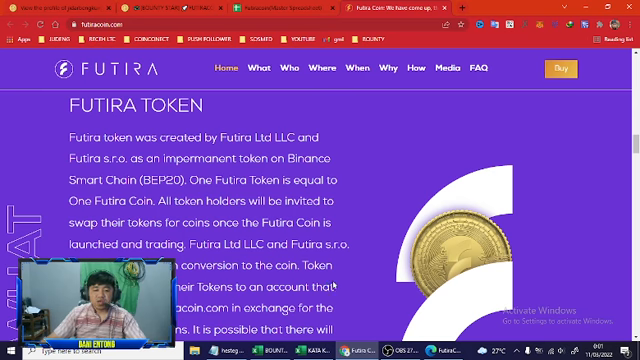
{"action": "scroll", "scroll_direction": "down", "scroll_amount": 3}
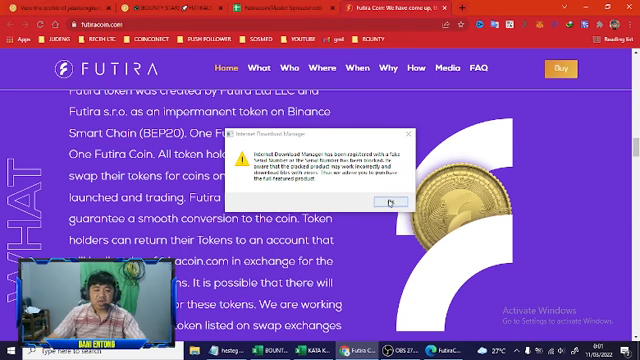
{"action": "left_click", "coordinate": [384, 200]}
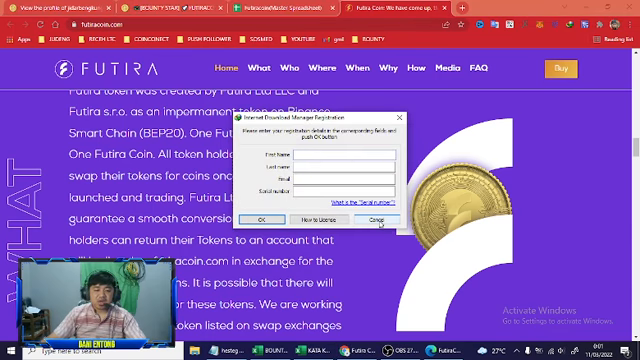
{"action": "left_click", "coordinate": [380, 216]}
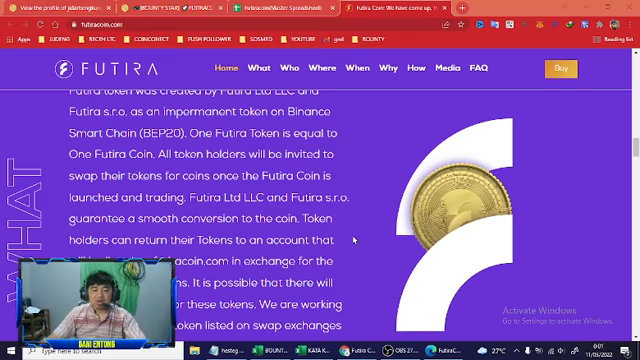
- Scroll past the Launch, Market Place and Supply cards to the team leaders' portraits
{"action": "scroll", "scroll_direction": "down", "scroll_amount": 3}
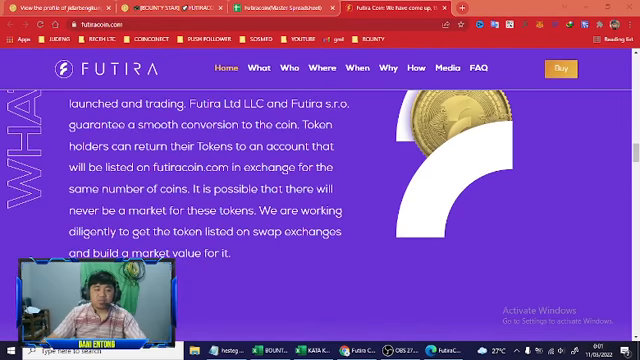
{"action": "scroll", "scroll_direction": "down", "scroll_amount": 3}
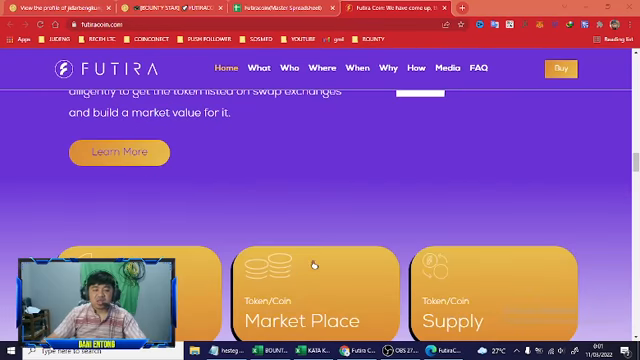
{"action": "scroll", "scroll_direction": "down", "scroll_amount": 3}
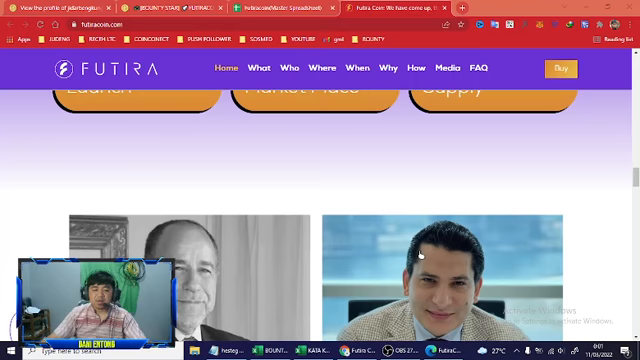
{"action": "scroll", "scroll_direction": "down", "scroll_amount": 3}
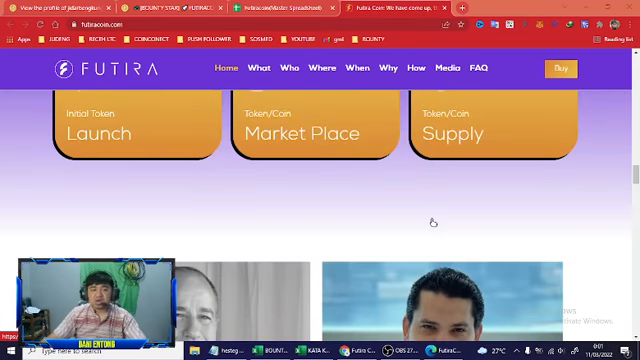
{"action": "scroll", "scroll_direction": "down", "scroll_amount": 3}
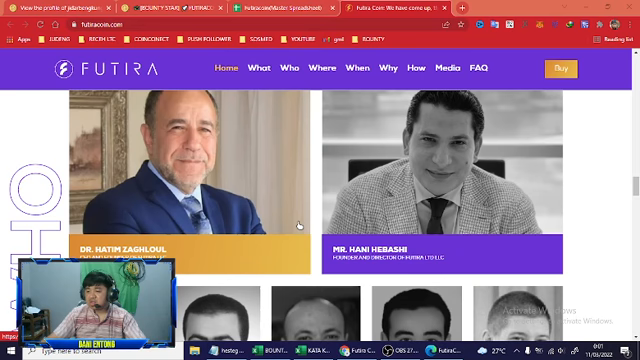